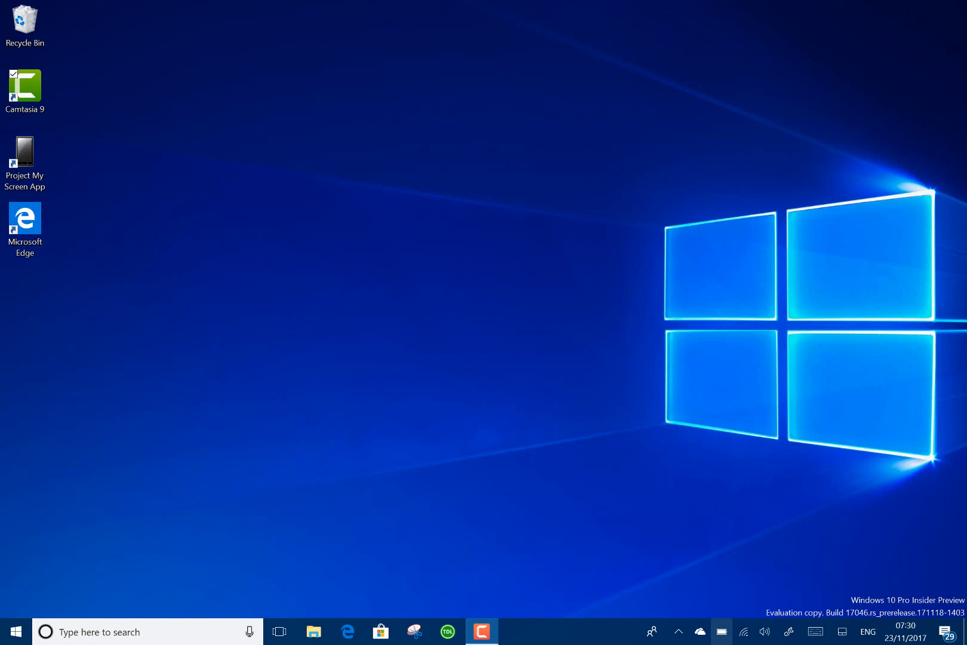
{"action": "mouse_move", "coordinate": [378, 498]}
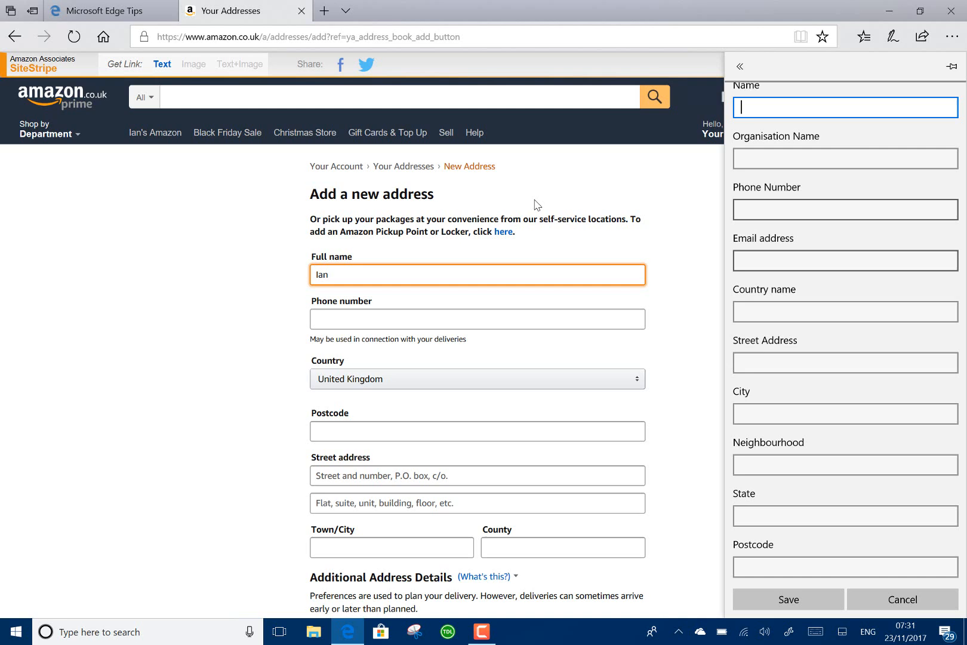
{"action": "mouse_move", "coordinate": [857, 386]}
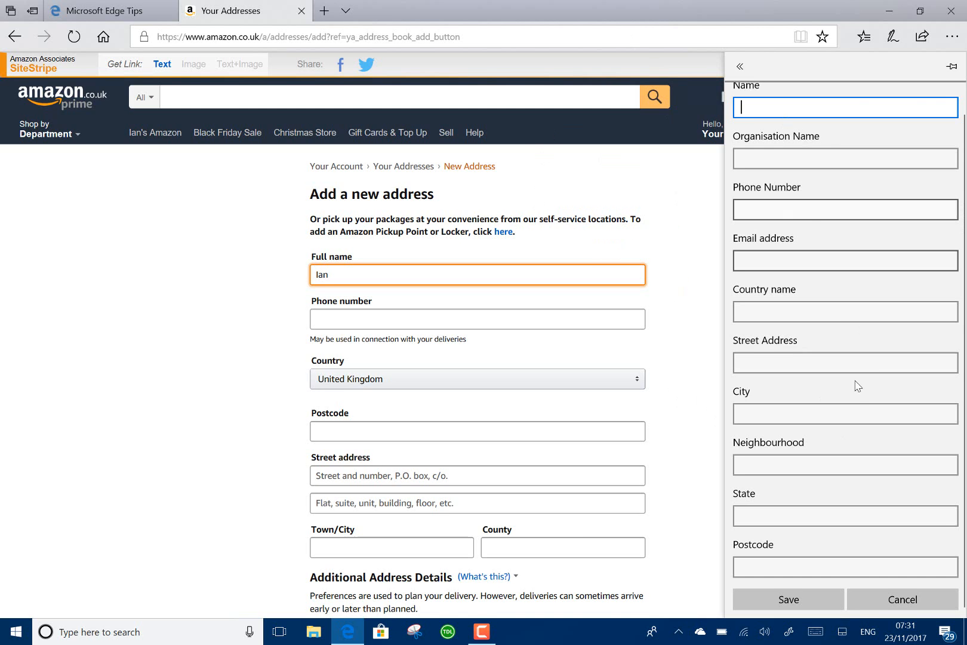
{"action": "mouse_move", "coordinate": [786, 196]}
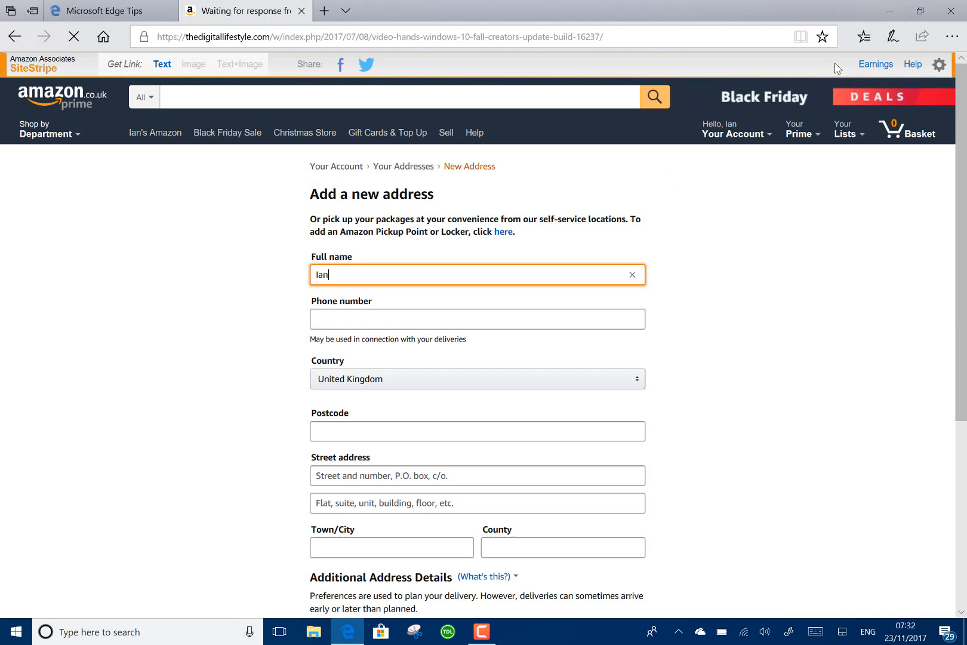
- Close the autofill address pane on Amazon's Add a new address form
{"action": "left_click", "coordinate": [822, 36]}
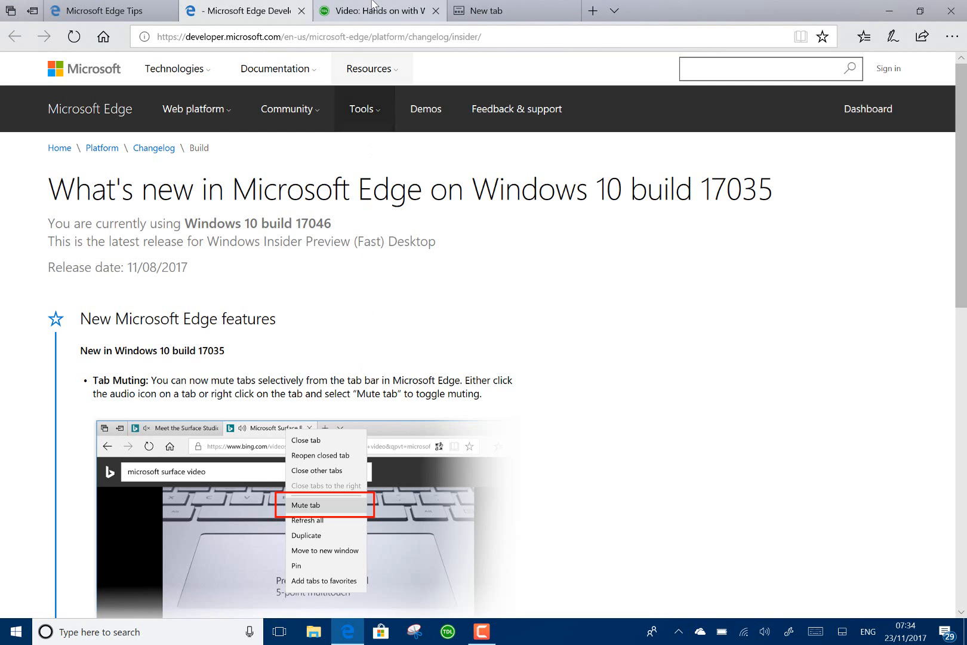
- Glance at the Digital Lifestyle article tab, then return to the Edge changelog tab
{"action": "left_click", "coordinate": [378, 11]}
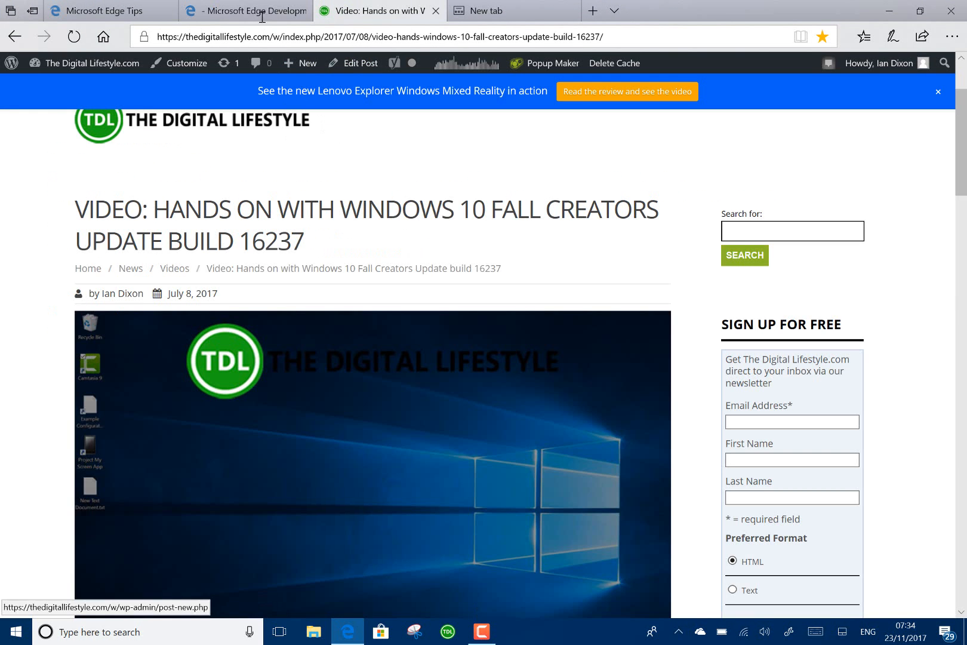
{"action": "left_click", "coordinate": [245, 11]}
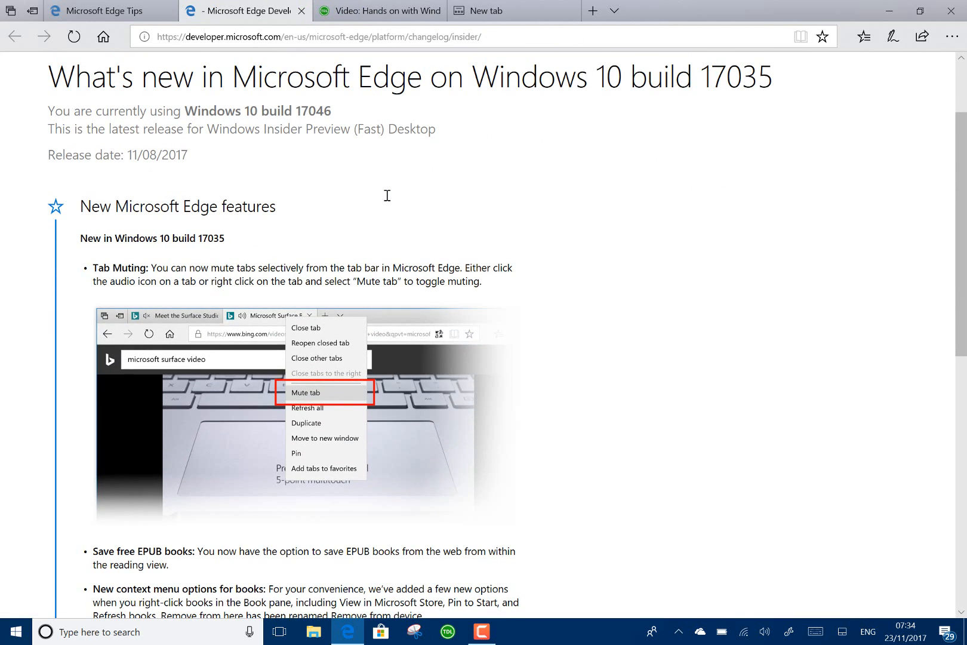
{"action": "mouse_move", "coordinate": [455, 190]}
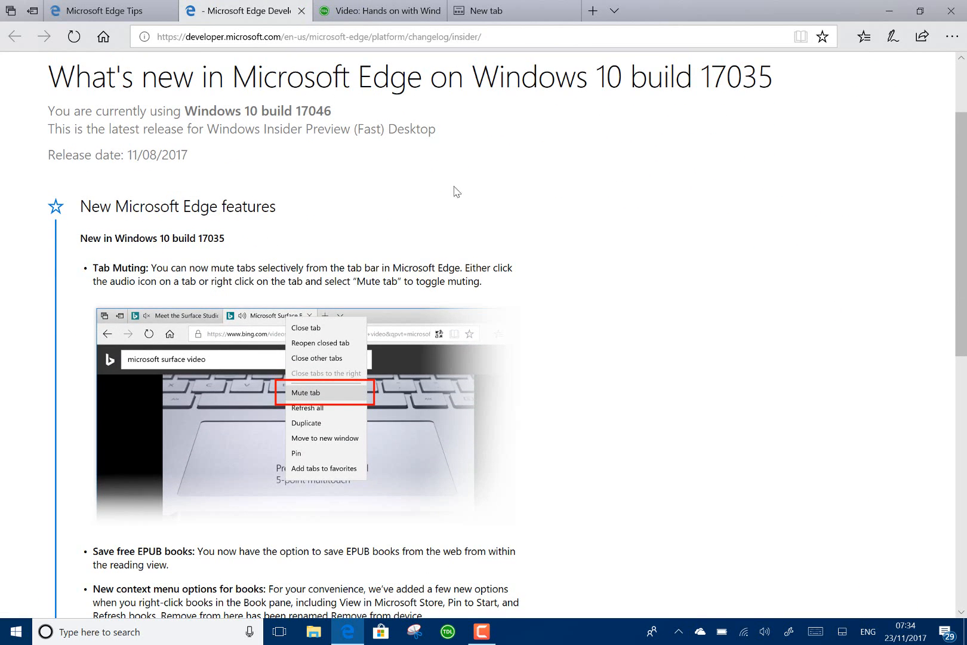
{"action": "mouse_move", "coordinate": [516, 202]}
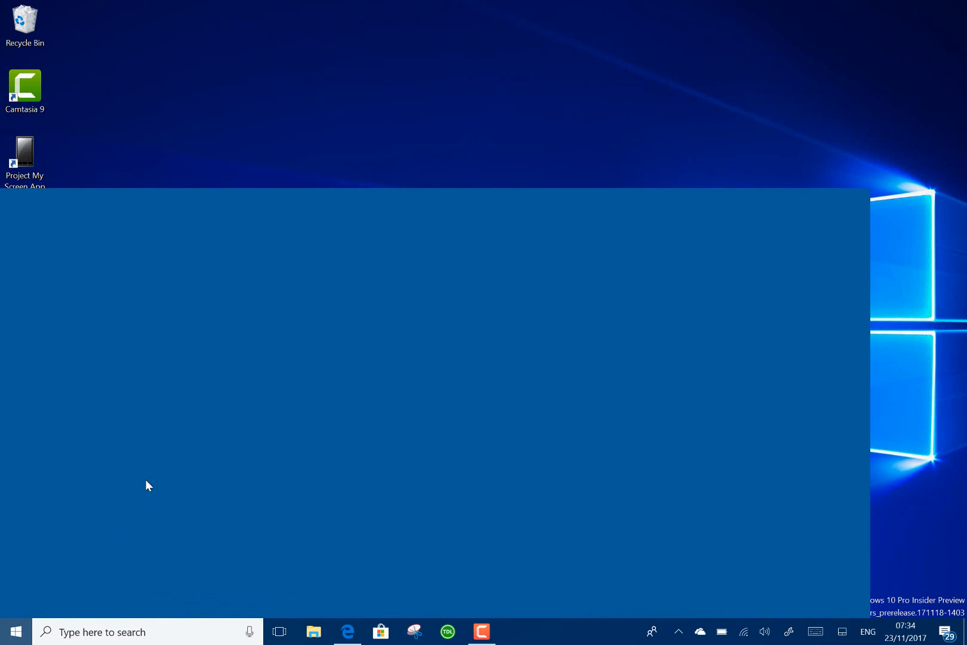
- From the Twitter Start tile's right-click menu, choose More > Settings
{"action": "left_click", "coordinate": [14, 631]}
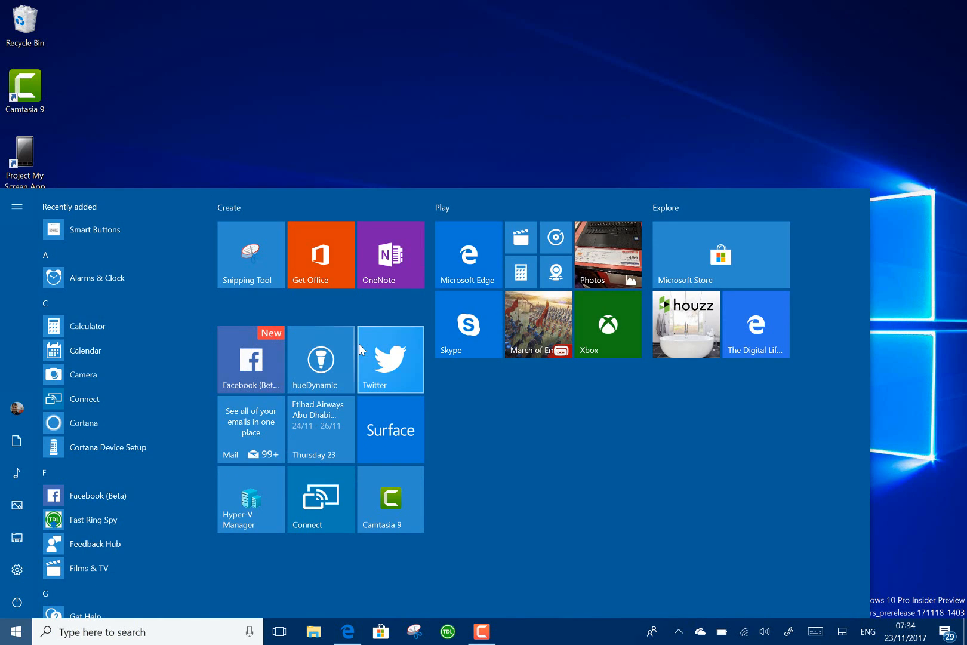
{"action": "right_click", "coordinate": [390, 359]}
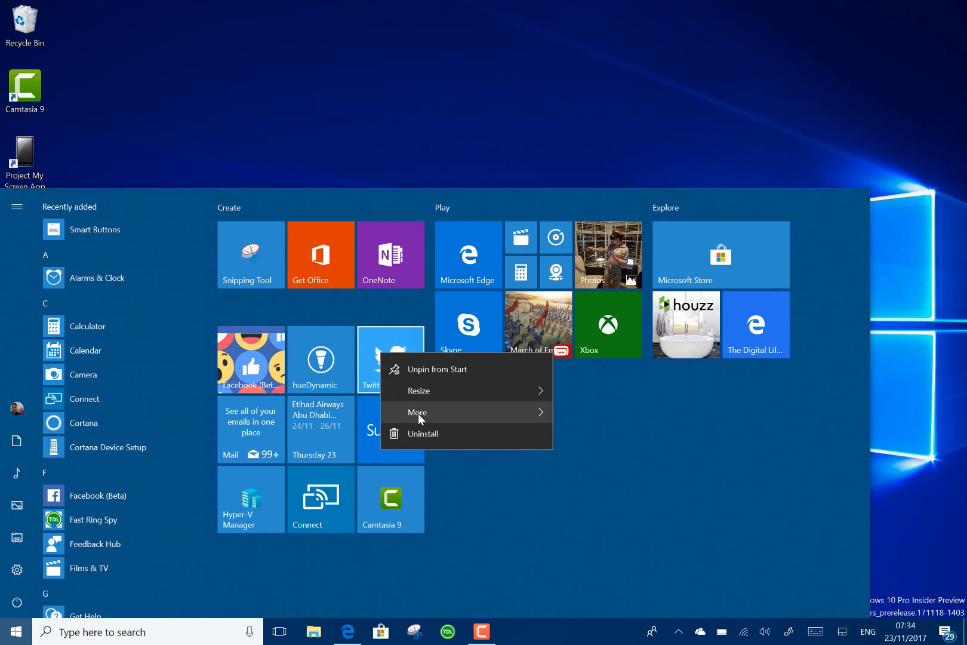
{"action": "left_click", "coordinate": [418, 412]}
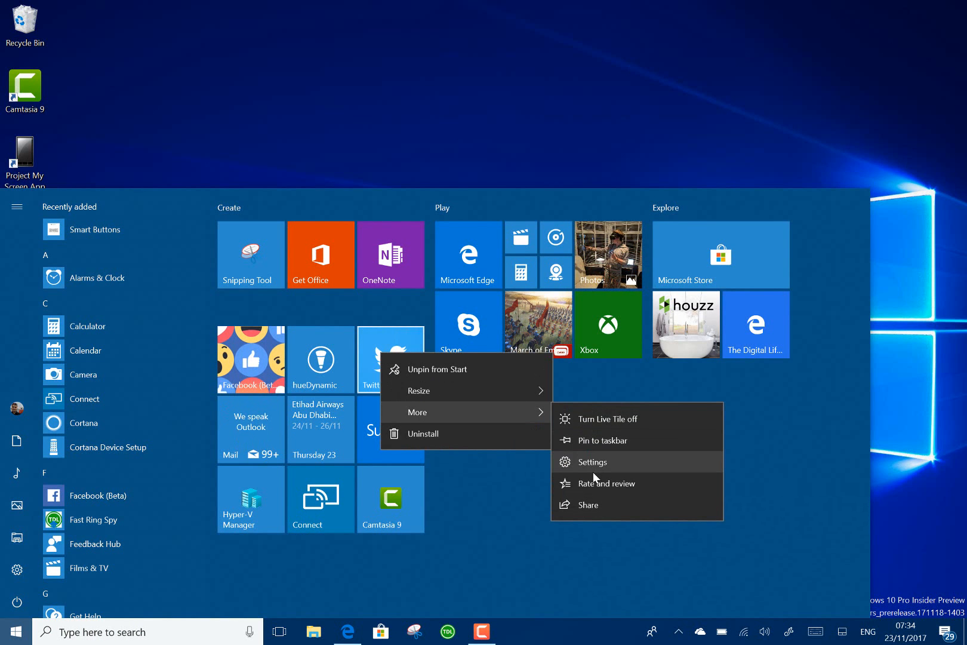
{"action": "left_click", "coordinate": [593, 461]}
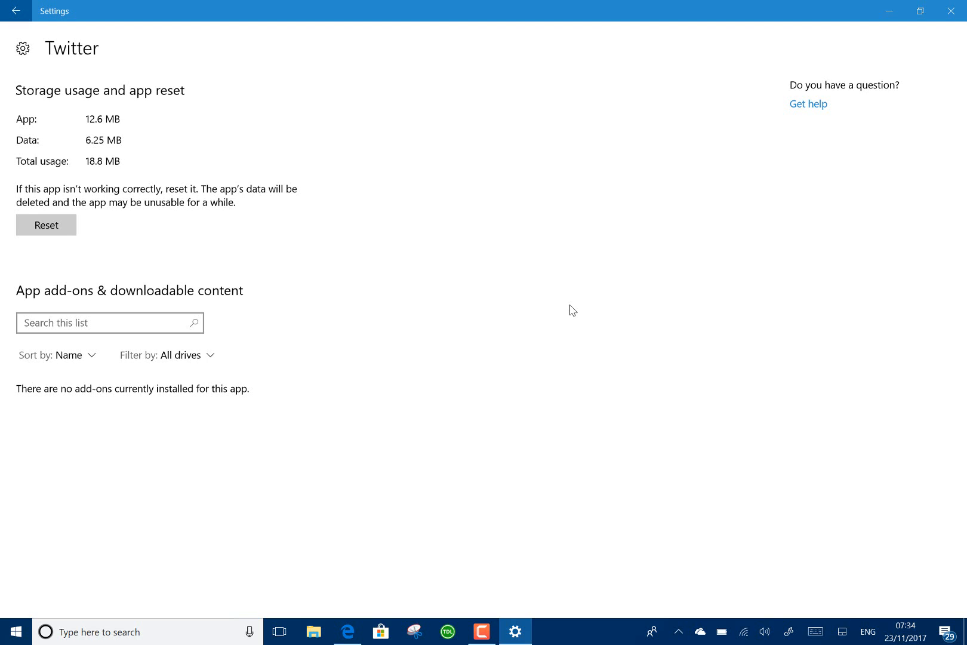
{"action": "mouse_move", "coordinate": [728, 4]}
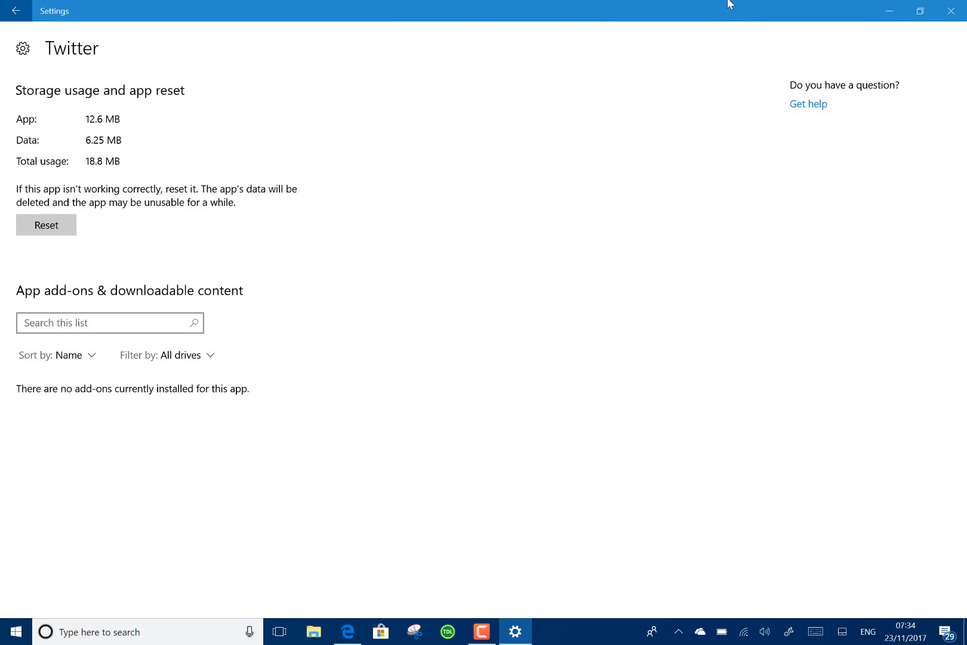
{"action": "mouse_move", "coordinate": [951, 10]}
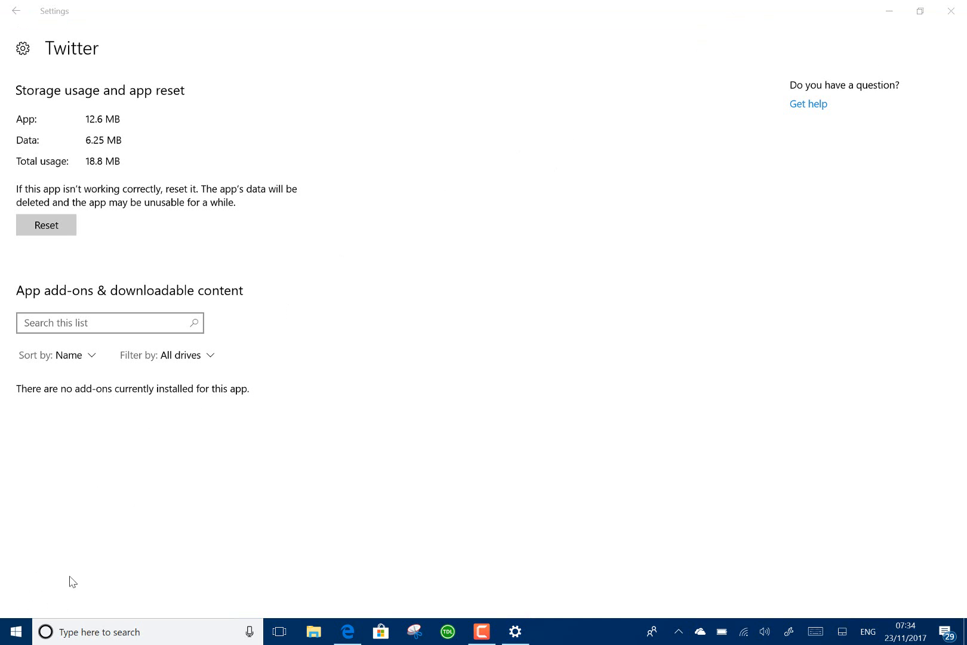
- Launch Calendar from the Start menu and close it again
{"action": "left_click", "coordinate": [15, 631]}
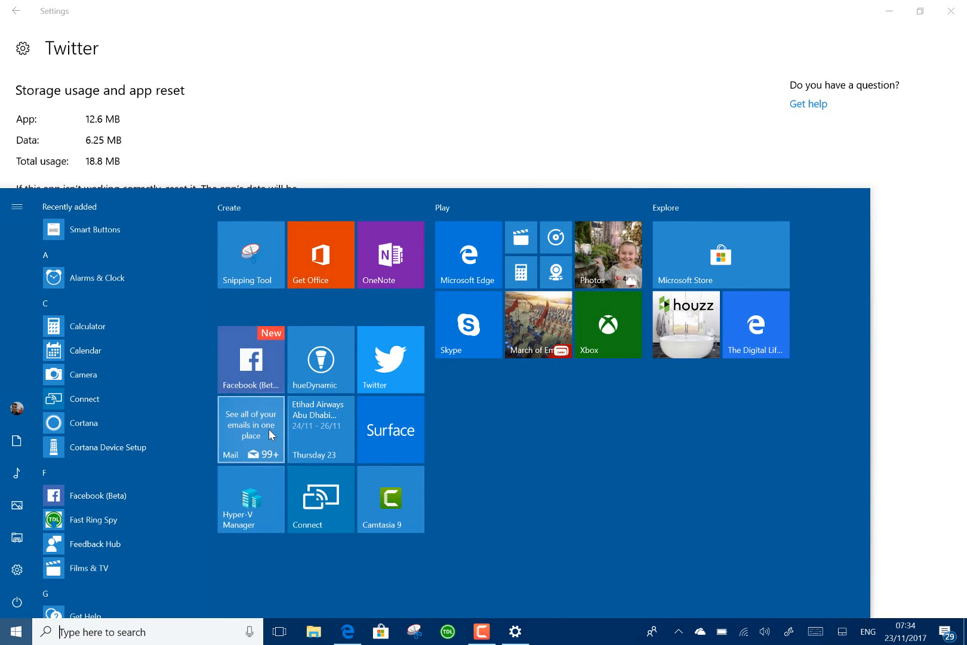
{"action": "left_click", "coordinate": [86, 350]}
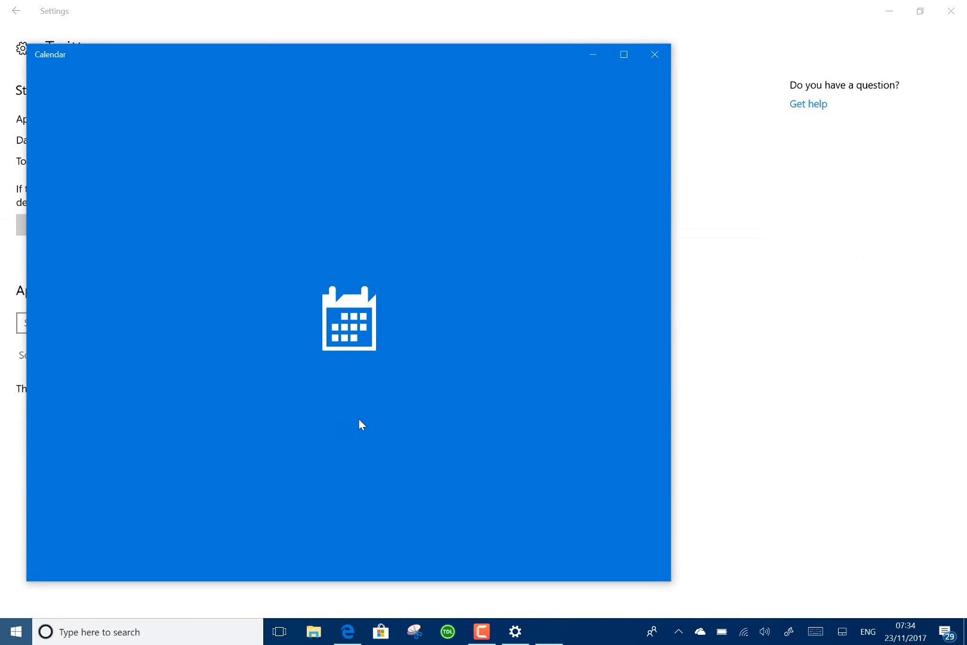
{"action": "left_click", "coordinate": [655, 54]}
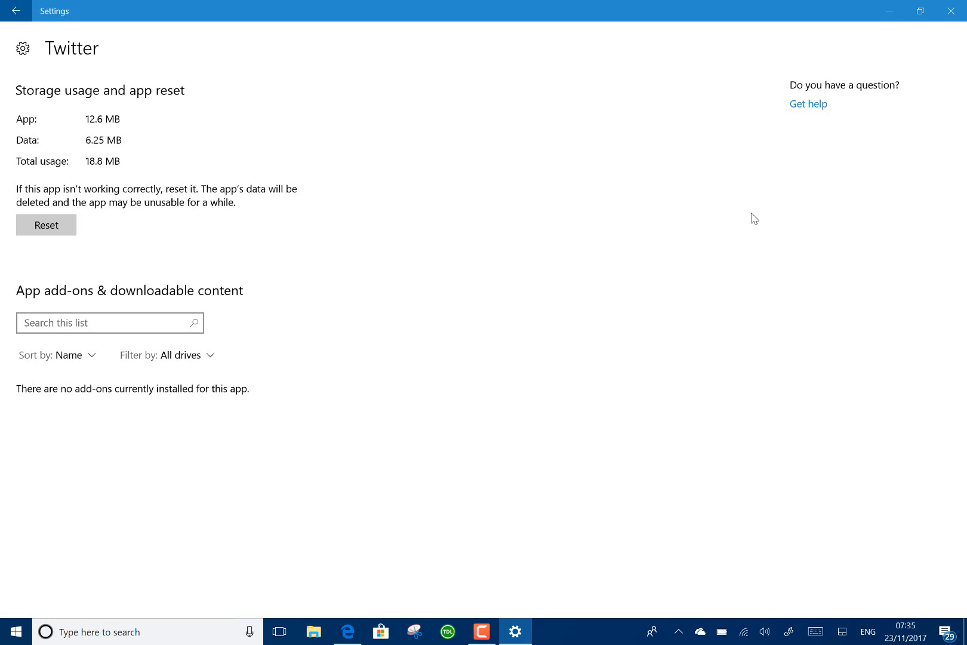
{"action": "mouse_move", "coordinate": [682, 241]}
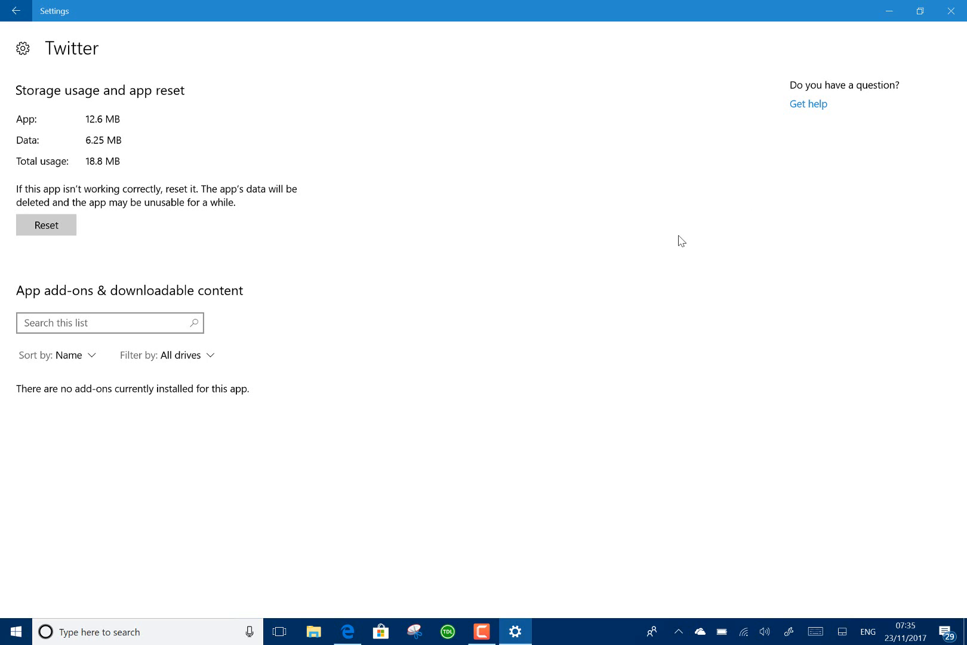
{"action": "mouse_move", "coordinate": [624, 526]}
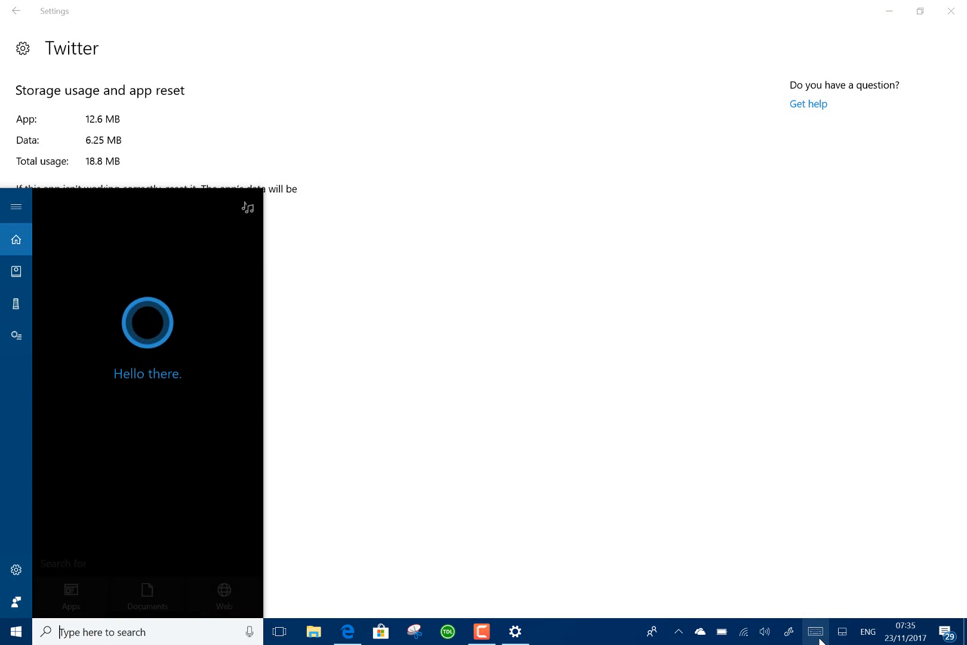
- Open the touch keyboard, switch it to the one-handed layout, and show emoji
{"action": "left_click", "coordinate": [814, 631]}
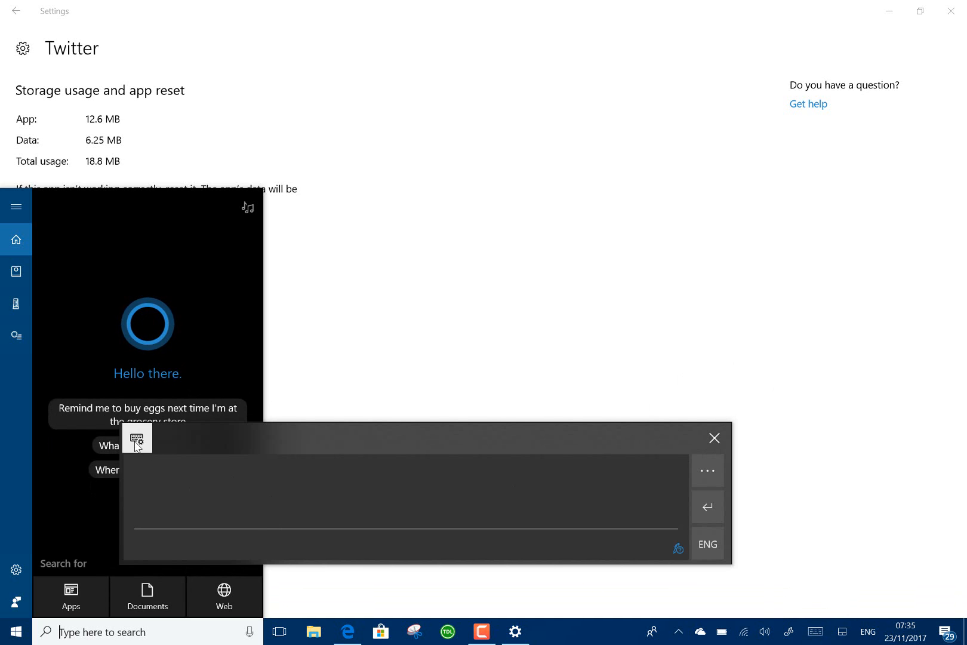
{"action": "left_click", "coordinate": [137, 439]}
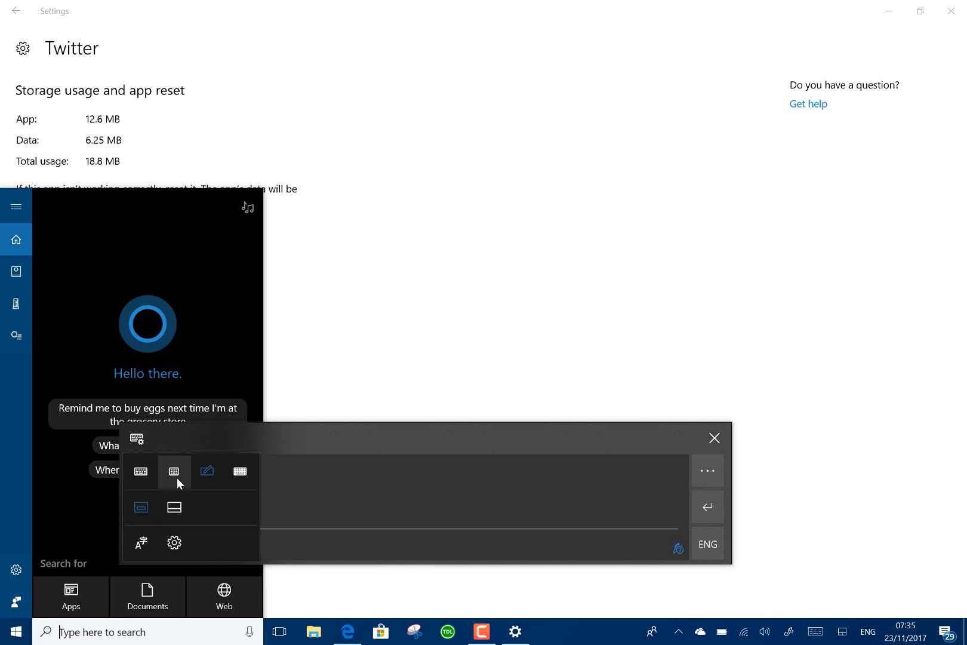
{"action": "left_click", "coordinate": [173, 471]}
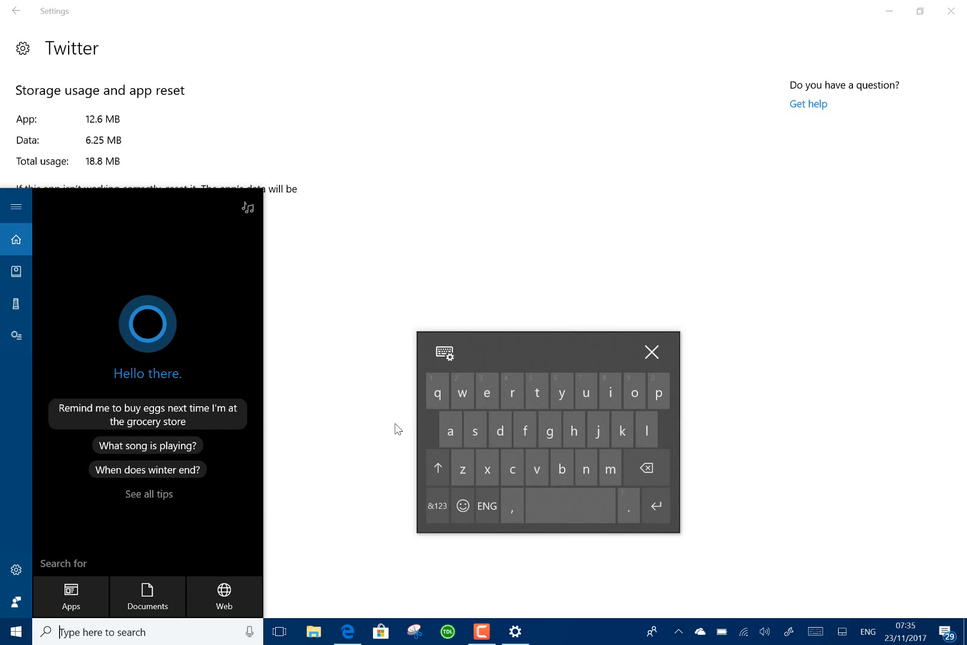
{"action": "left_click", "coordinate": [462, 505]}
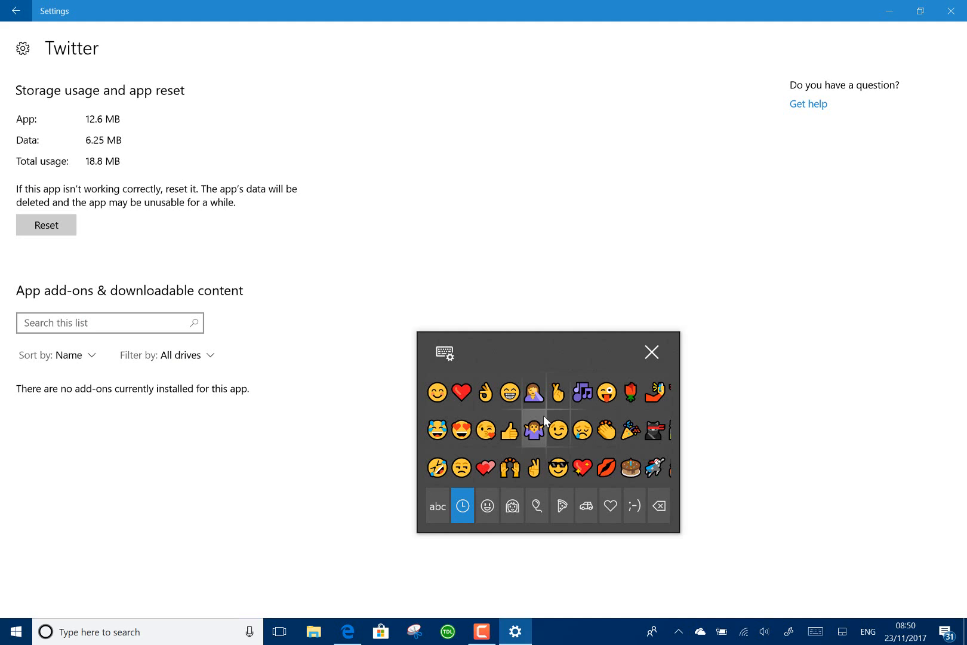
{"action": "mouse_move", "coordinate": [580, 338]}
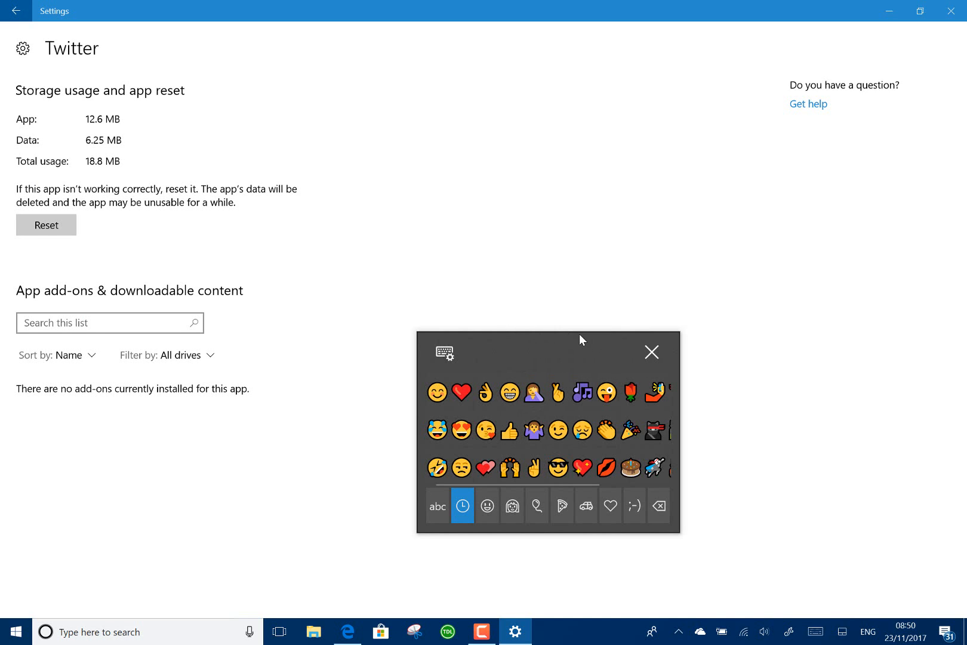